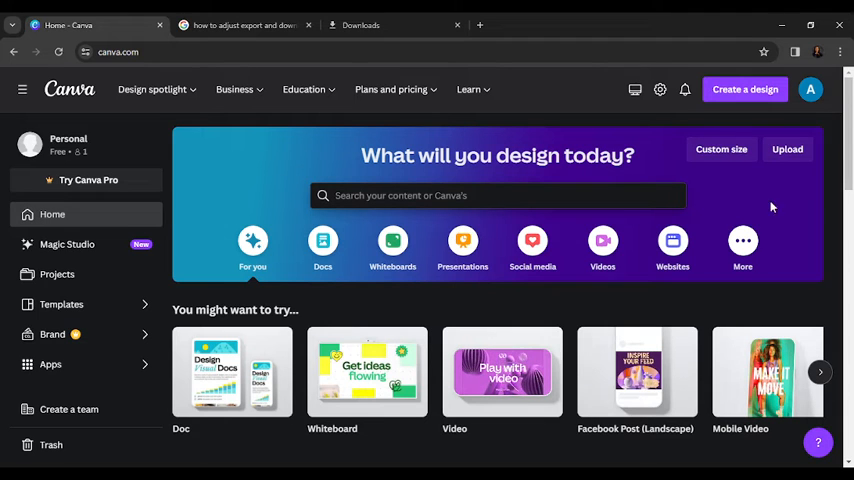
Scroll to Recent designs and open the Black and White Modern Daily Podcast cover.
scroll(down, 3)
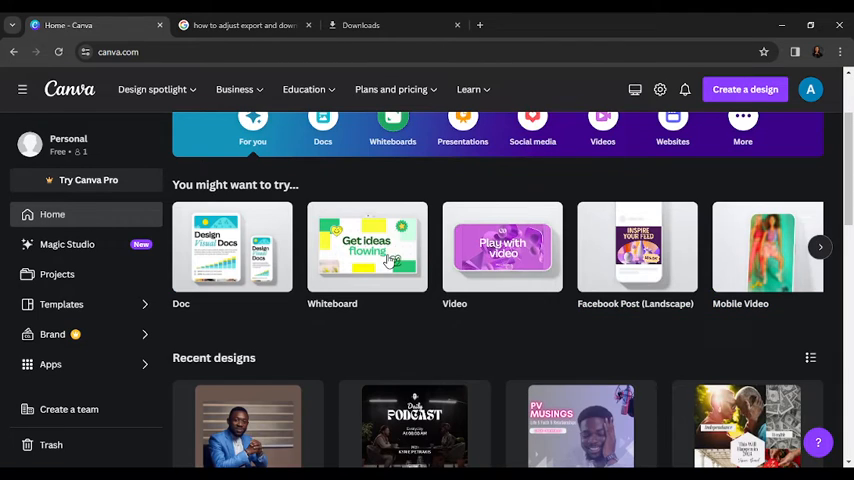
scroll(down, 3)
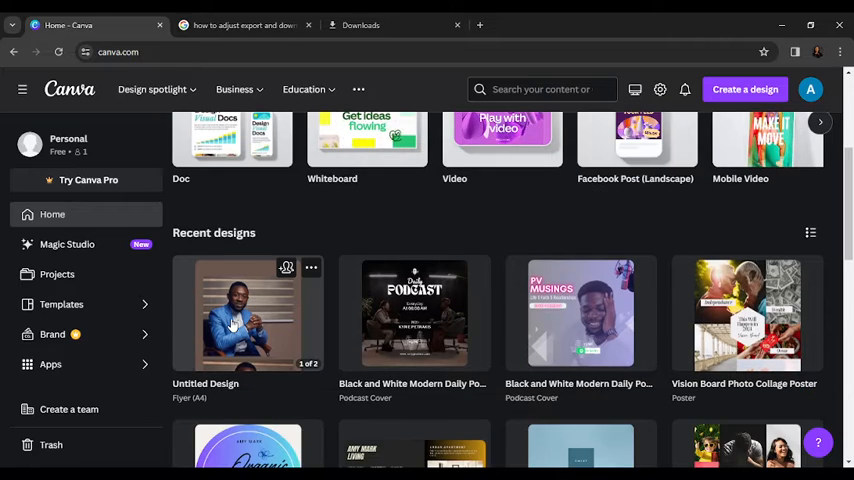
mouse_move(262, 310)
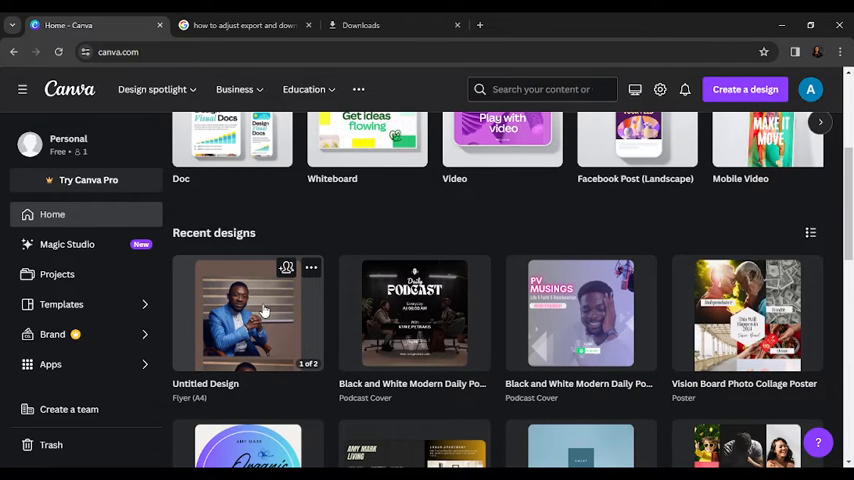
mouse_move(415, 300)
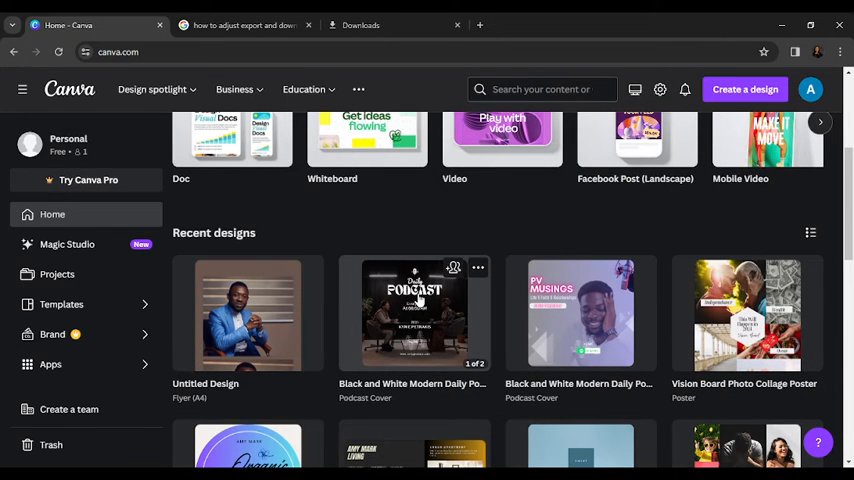
click(413, 314)
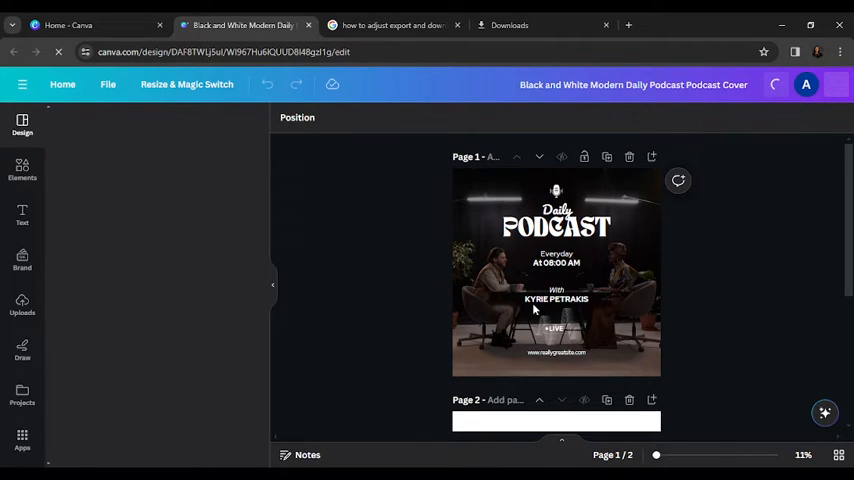
click(22, 125)
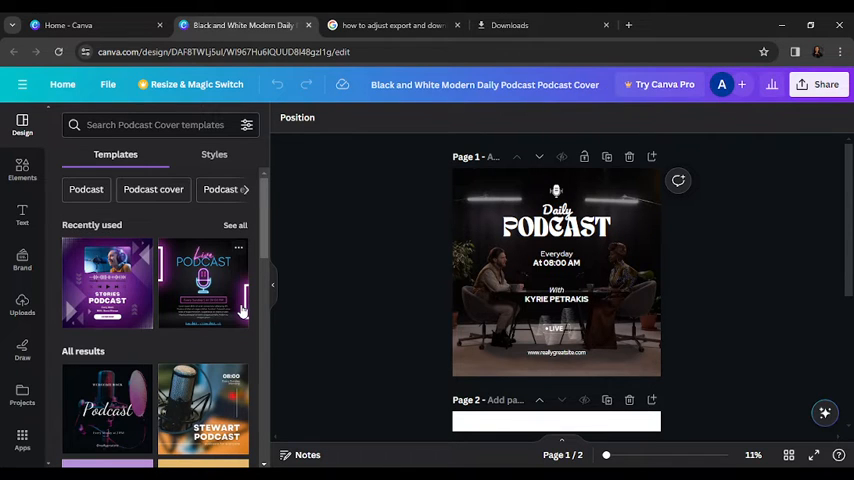
mouse_move(781, 163)
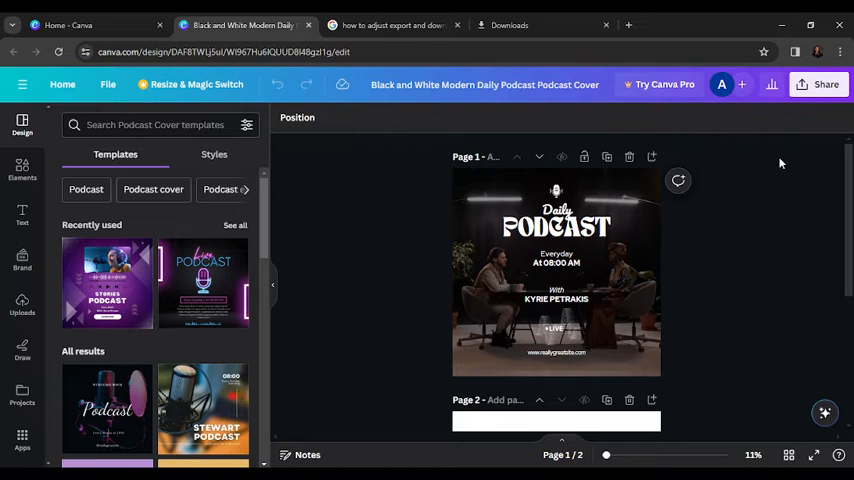
mouse_move(773, 195)
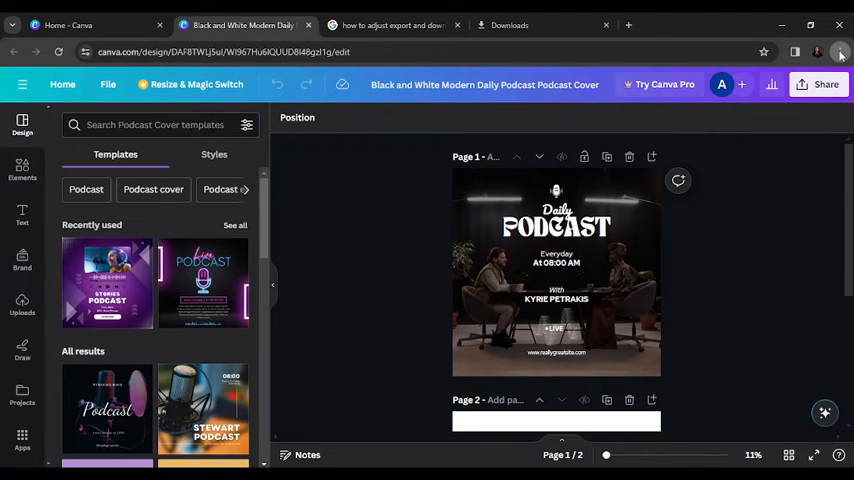
mouse_move(760, 344)
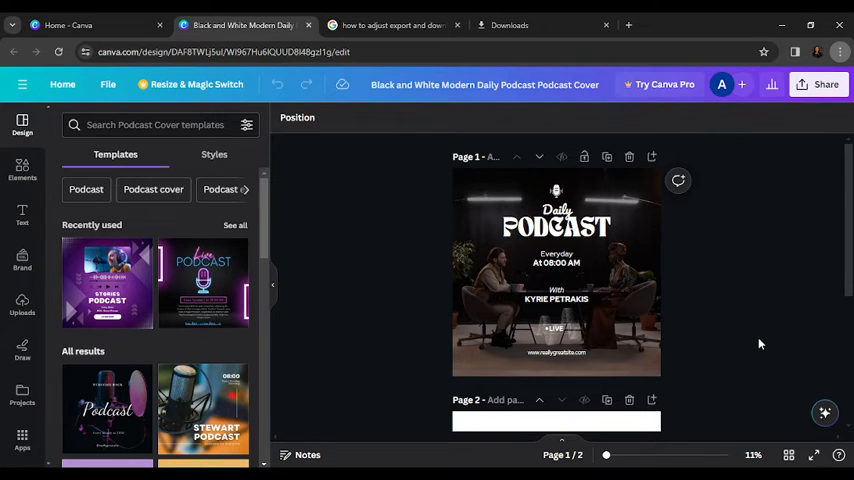
mouse_move(725, 243)
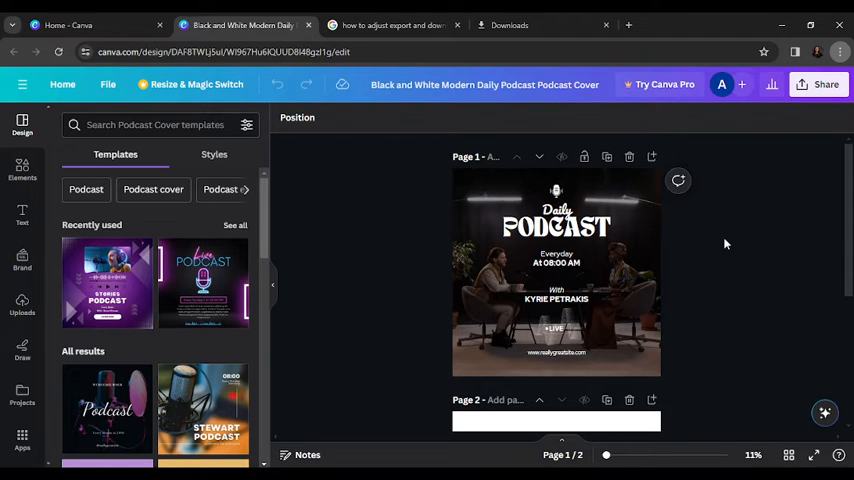
mouse_move(714, 355)
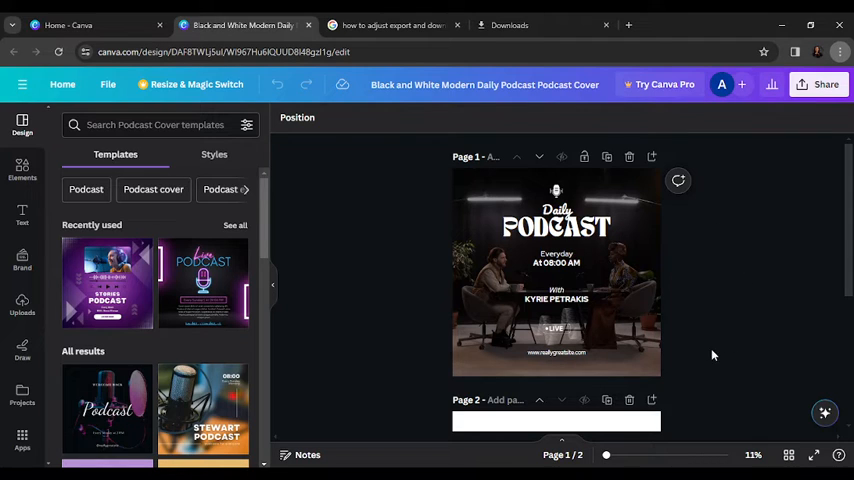
mouse_move(723, 411)
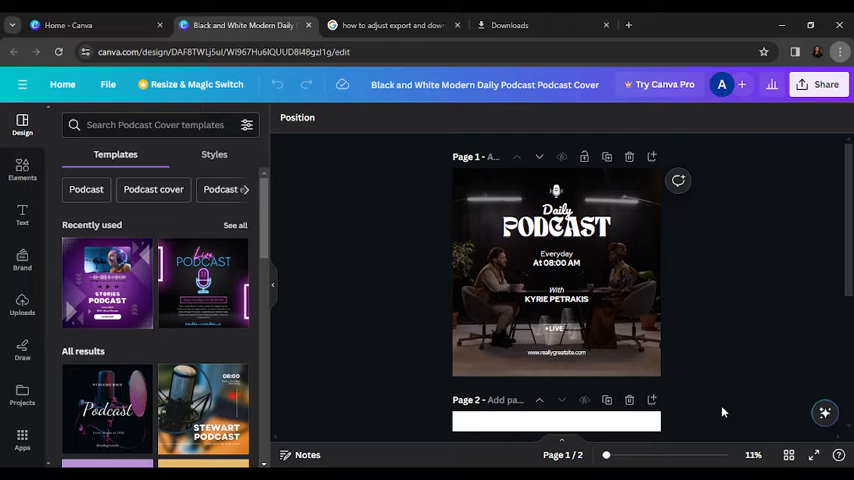
mouse_move(734, 430)
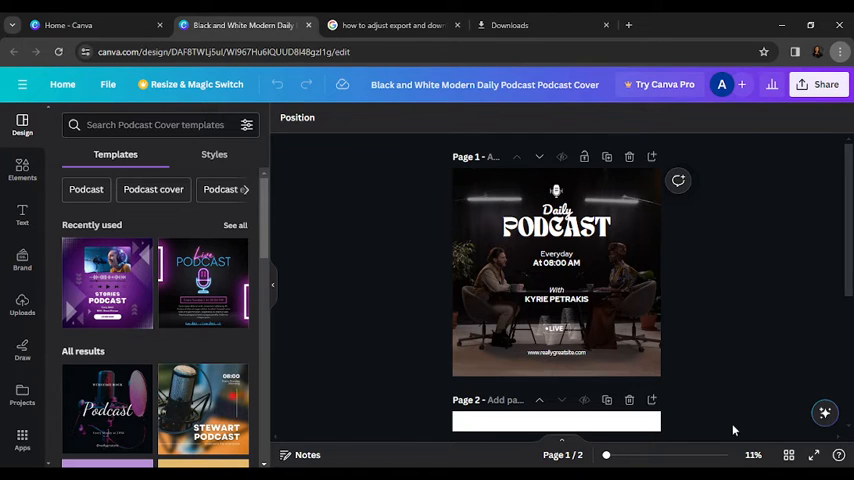
mouse_move(717, 409)
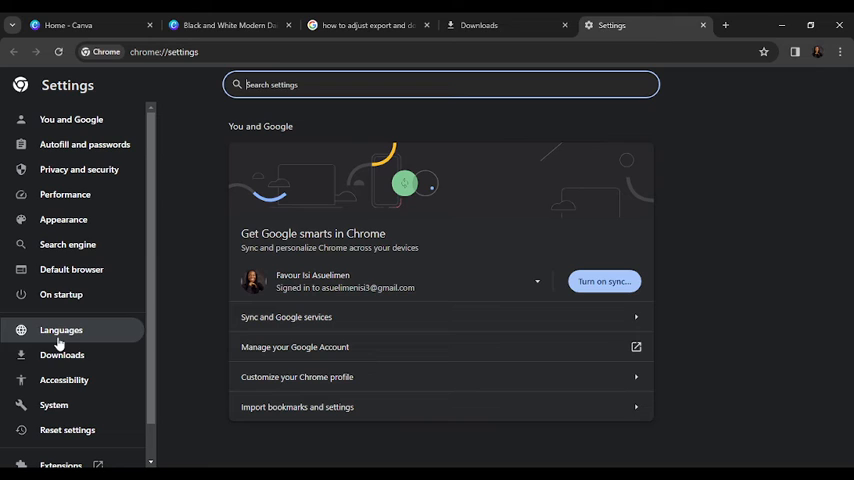
Go to the Downloads section of Chrome's settings.
click(61, 355)
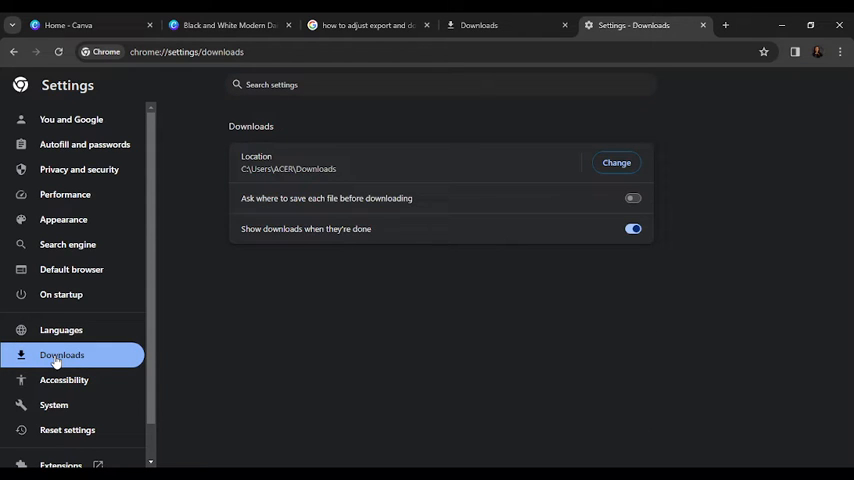
mouse_move(465, 374)
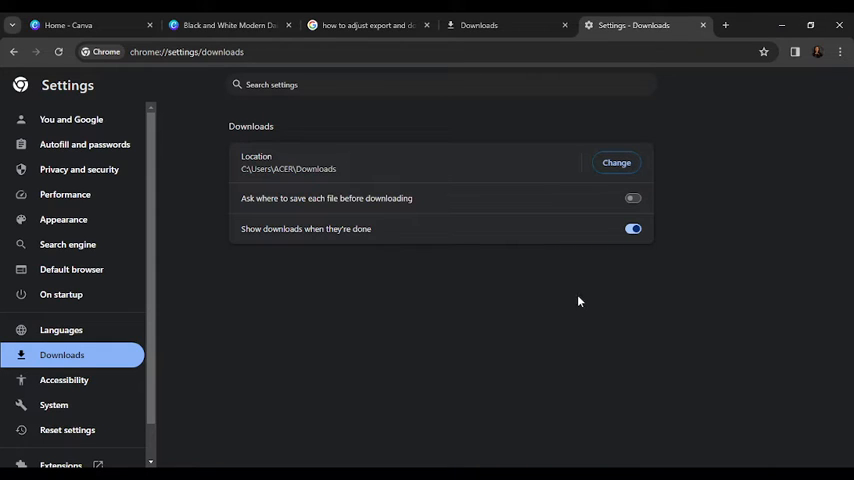
mouse_move(641, 188)
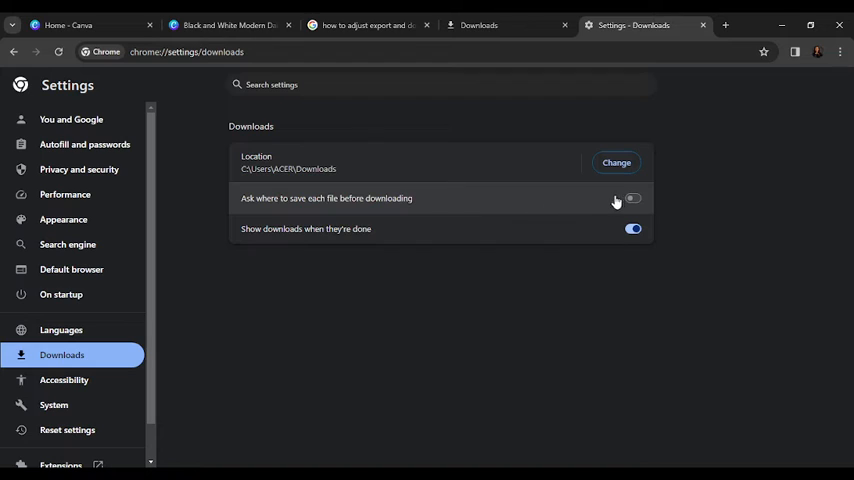
click(631, 198)
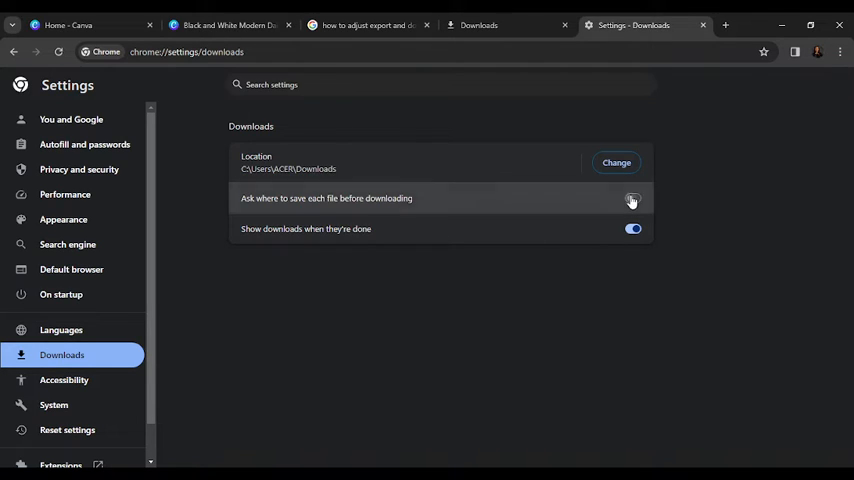
Switch on 'Ask where to save each file before downloading'.
click(632, 198)
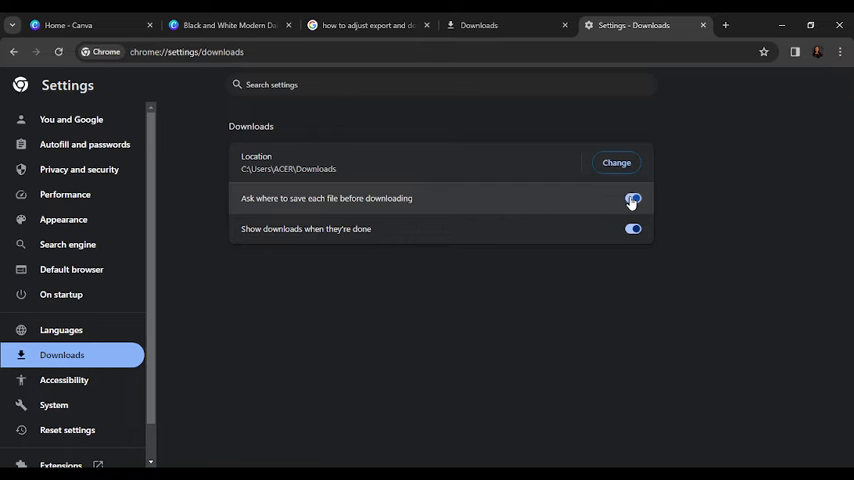
click(632, 198)
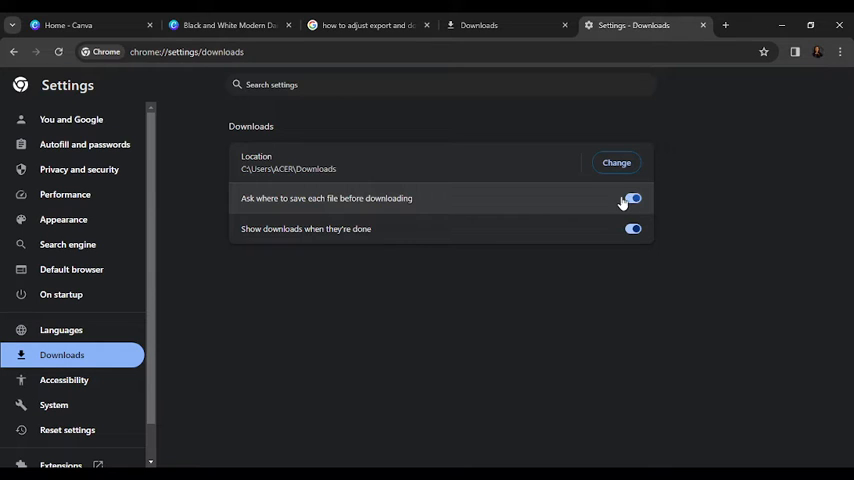
click(633, 198)
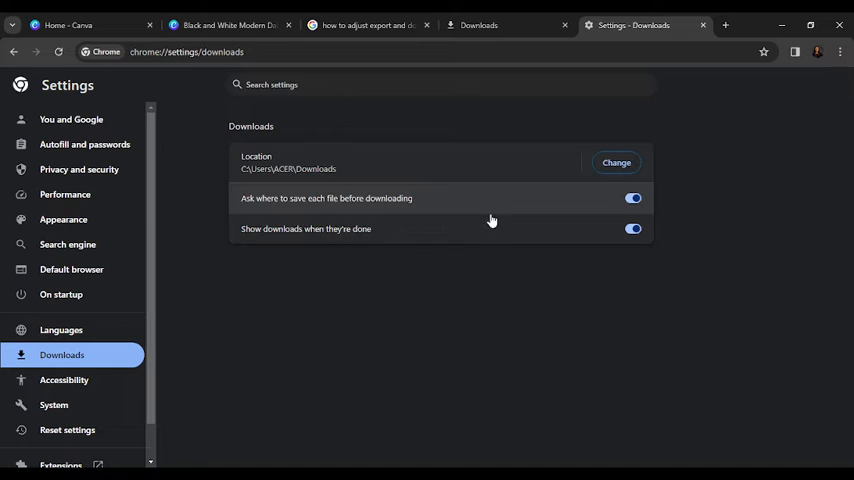
mouse_move(706, 209)
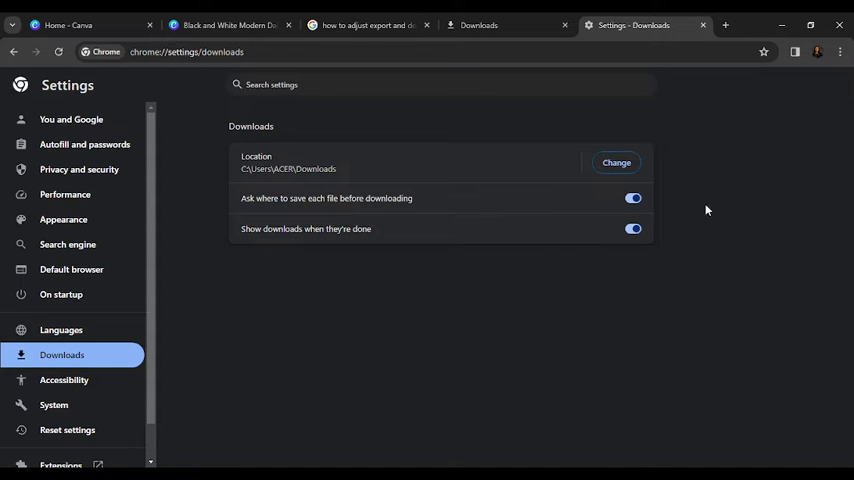
mouse_move(727, 200)
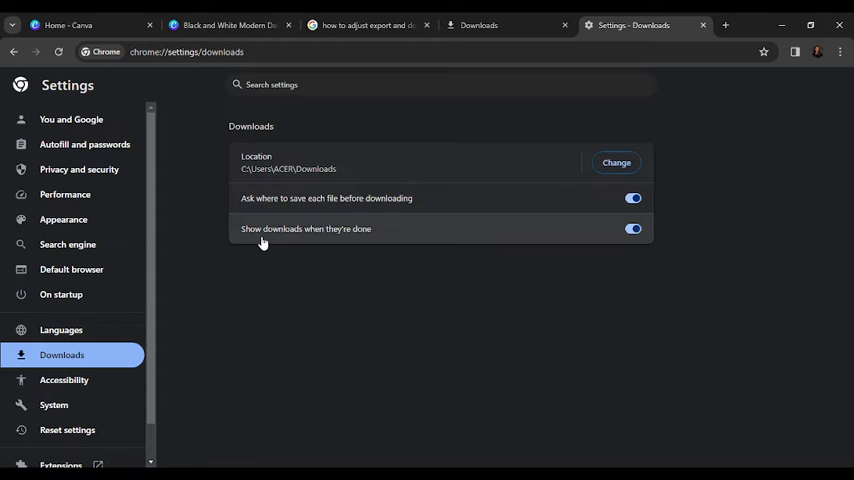
mouse_move(752, 206)
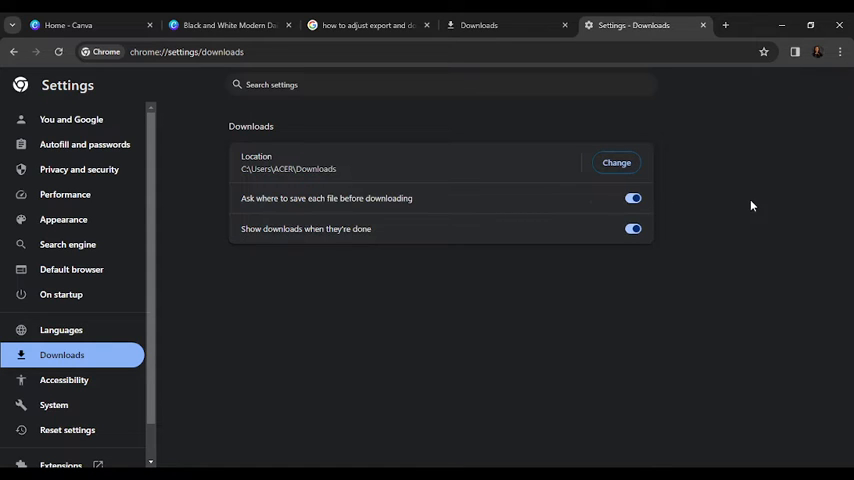
mouse_move(685, 222)
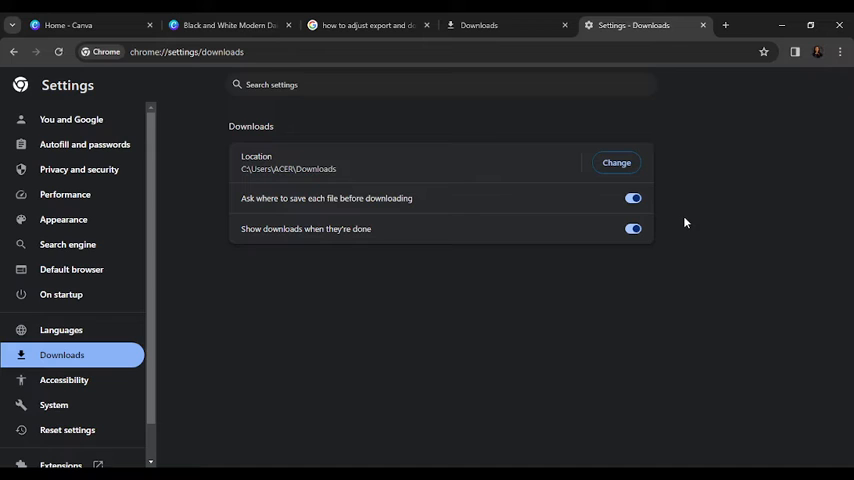
mouse_move(358, 182)
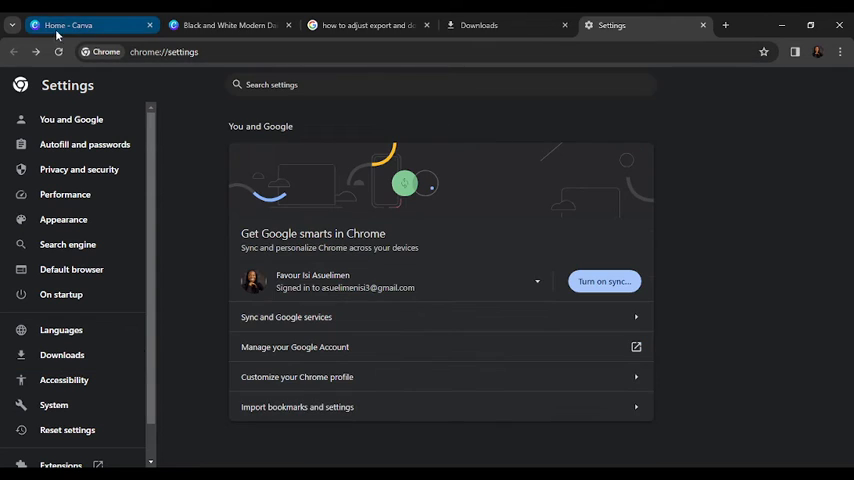
Return to the Canva Daily Podcast cover tab and check its pages.
click(90, 25)
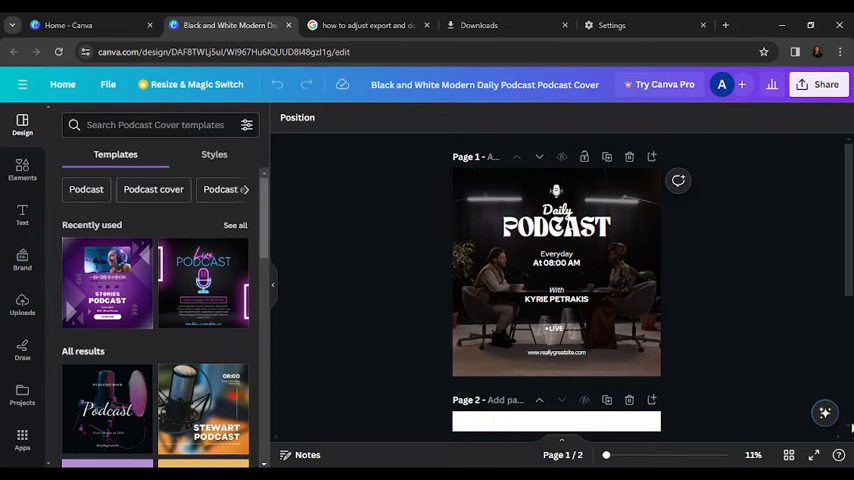
scroll(down, 3)
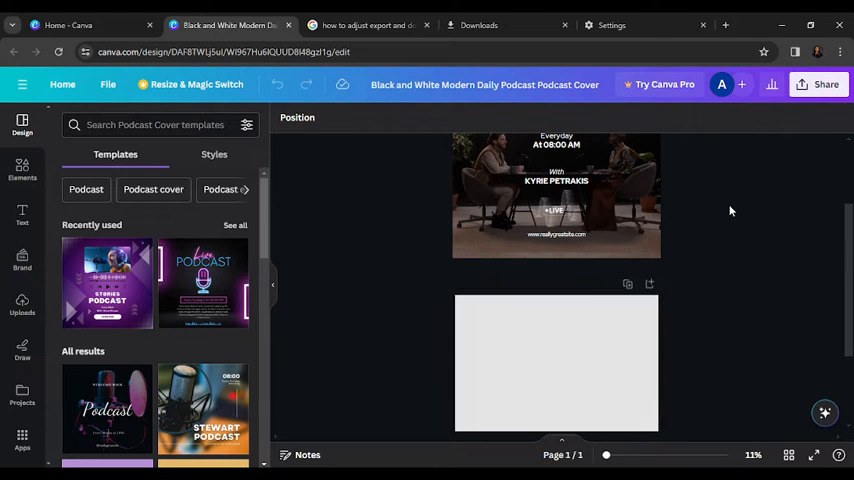
scroll(up, 3)
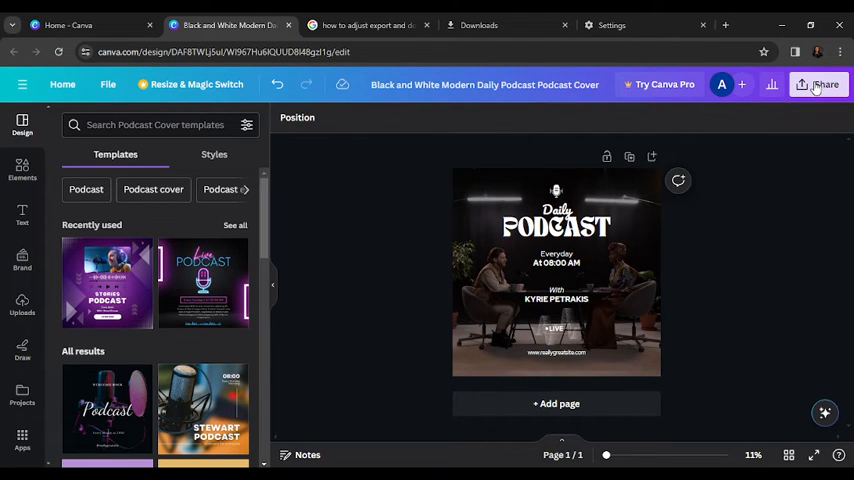
Download the Daily Podcast cover from Share as a PNG file.
click(818, 84)
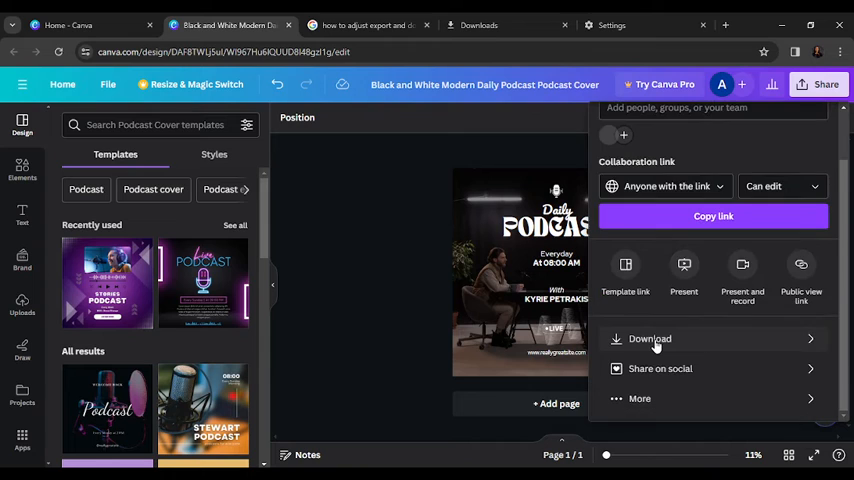
click(650, 338)
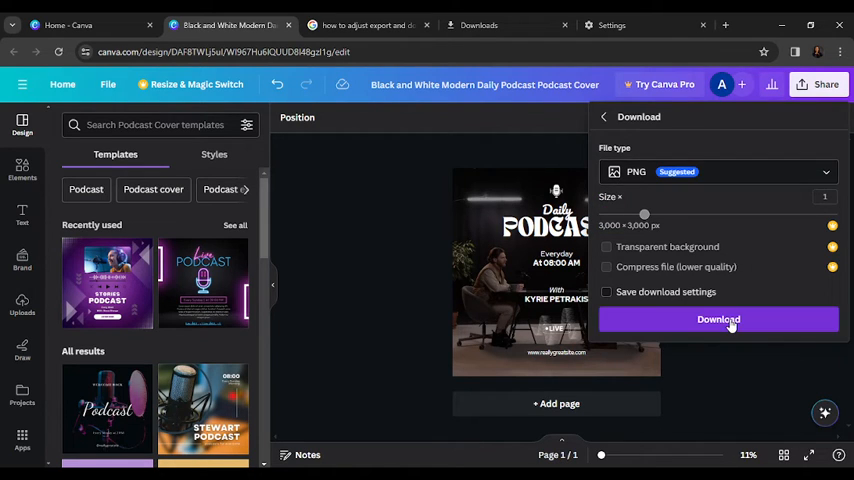
click(718, 319)
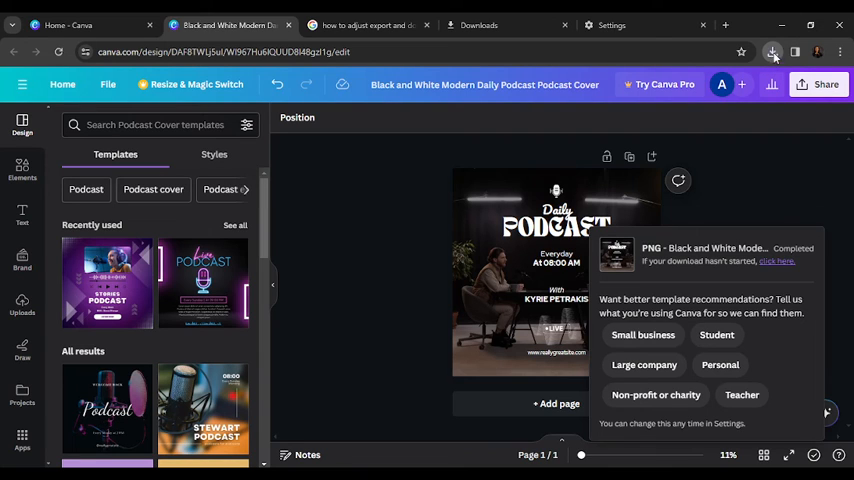
mouse_move(772, 52)
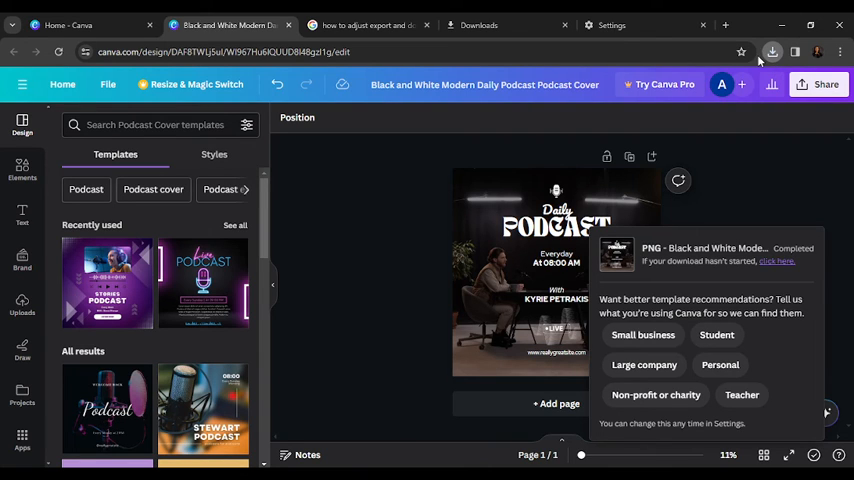
mouse_move(706, 130)
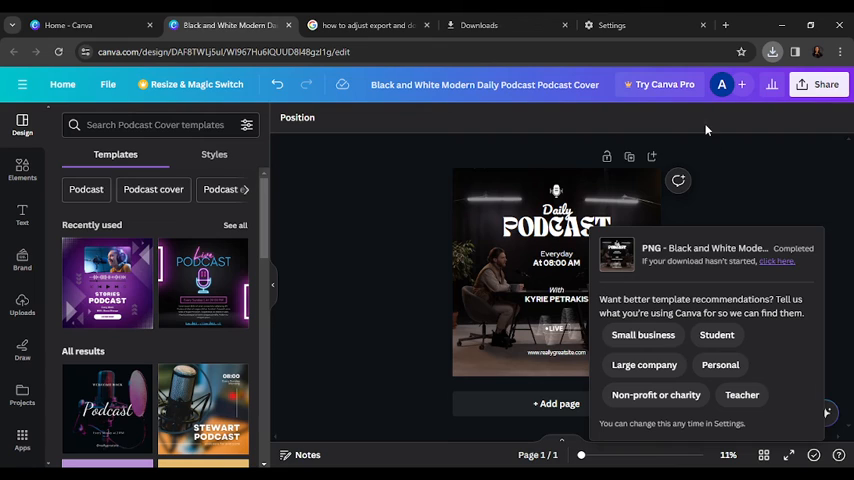
mouse_move(751, 121)
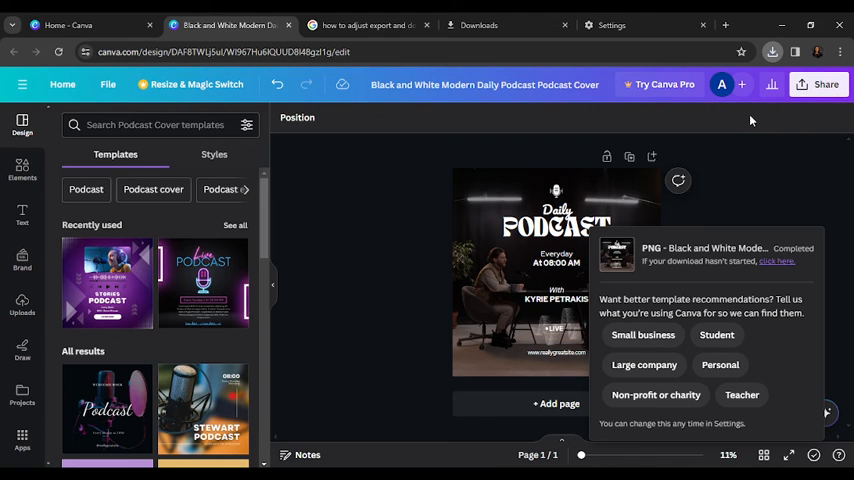
mouse_move(818, 164)
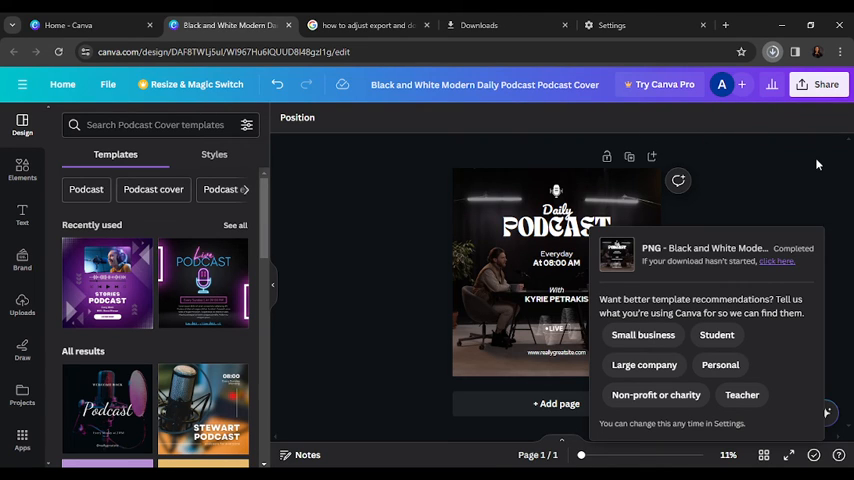
mouse_move(730, 127)
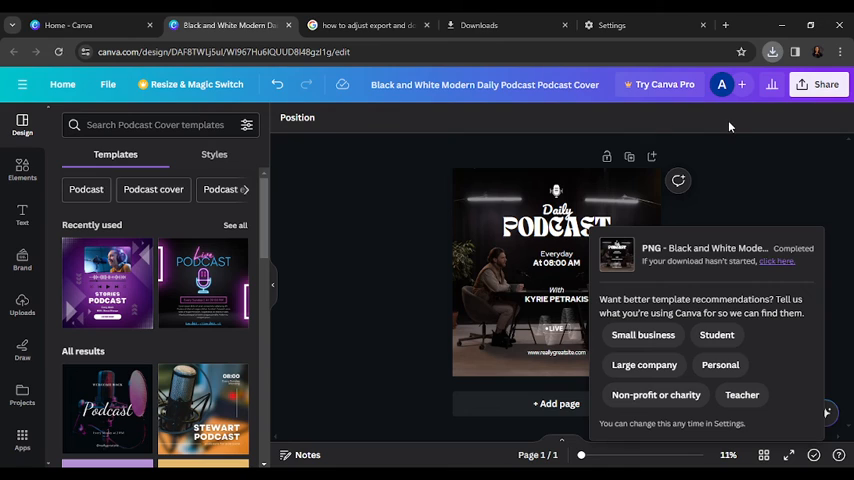
mouse_move(440, 131)
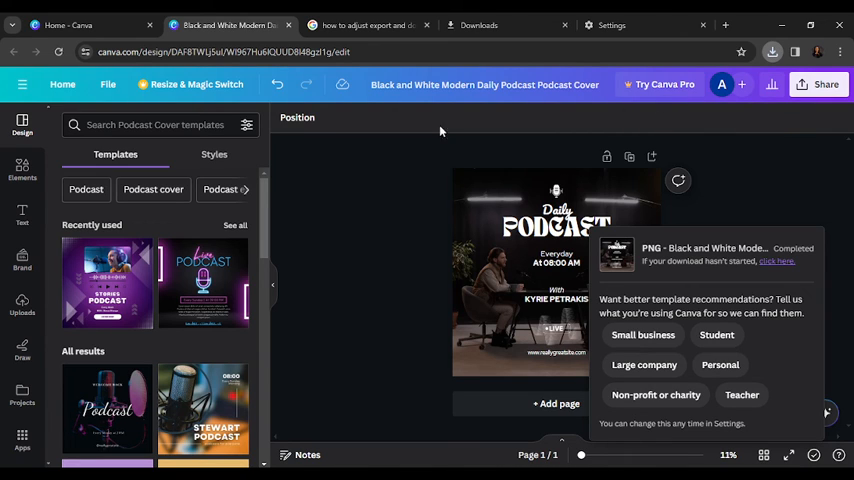
mouse_move(533, 146)
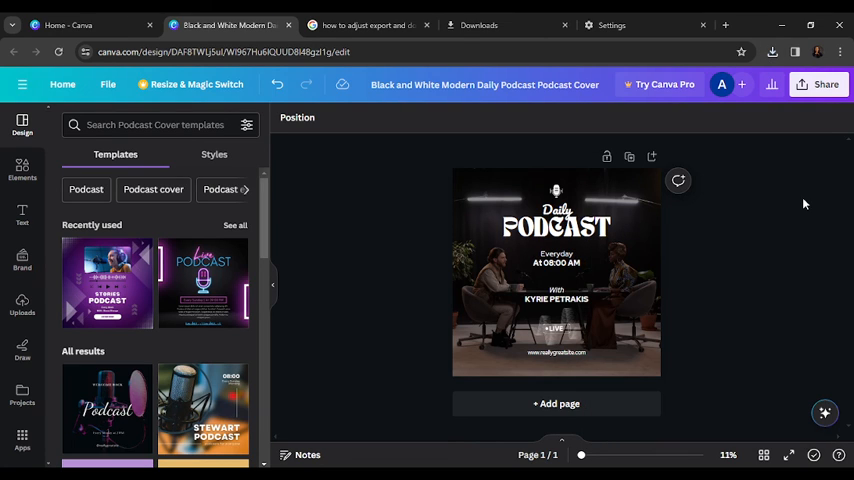
mouse_move(770, 241)
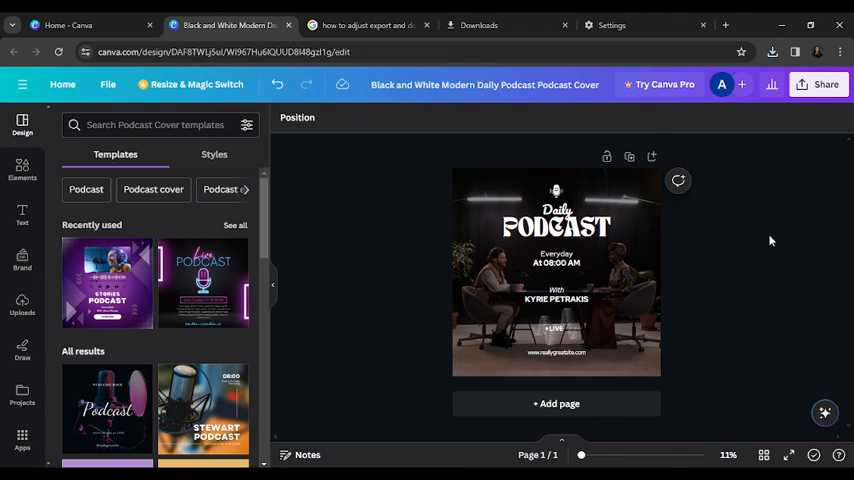